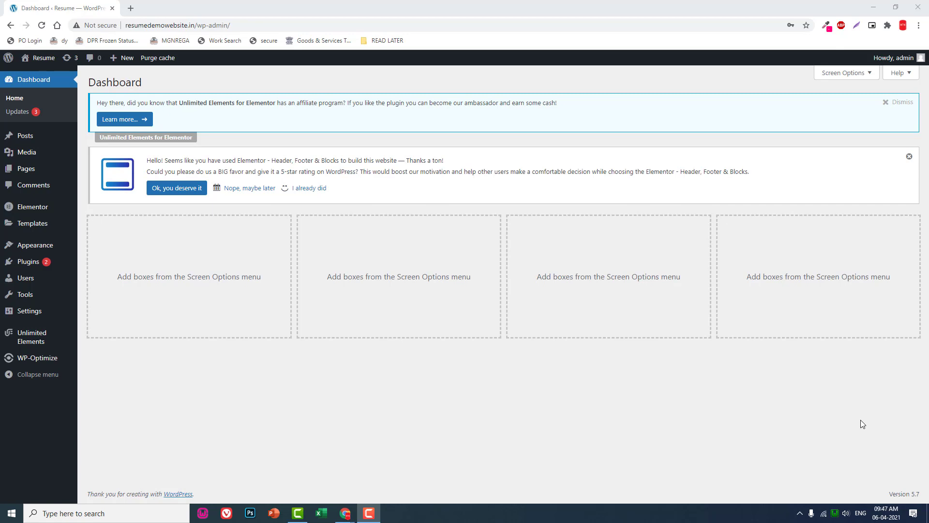
mouse_move(175, 120)
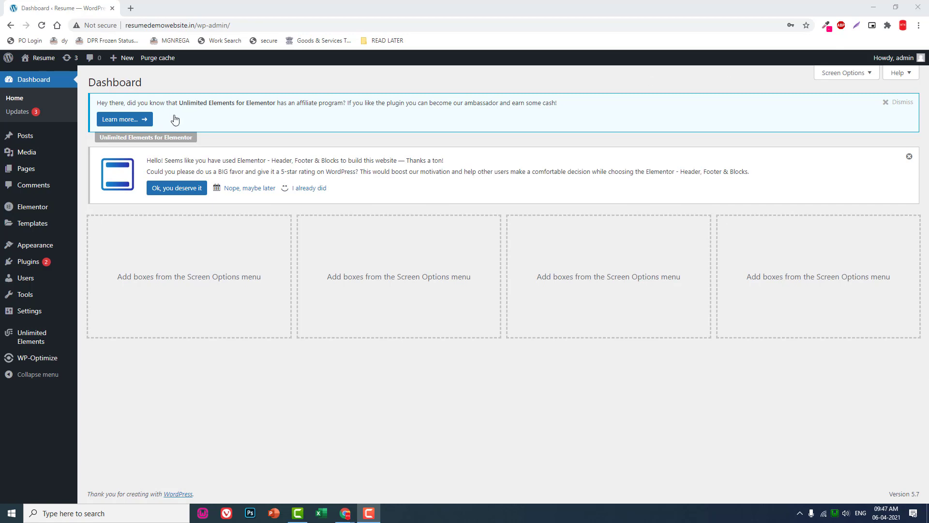
mouse_move(25, 169)
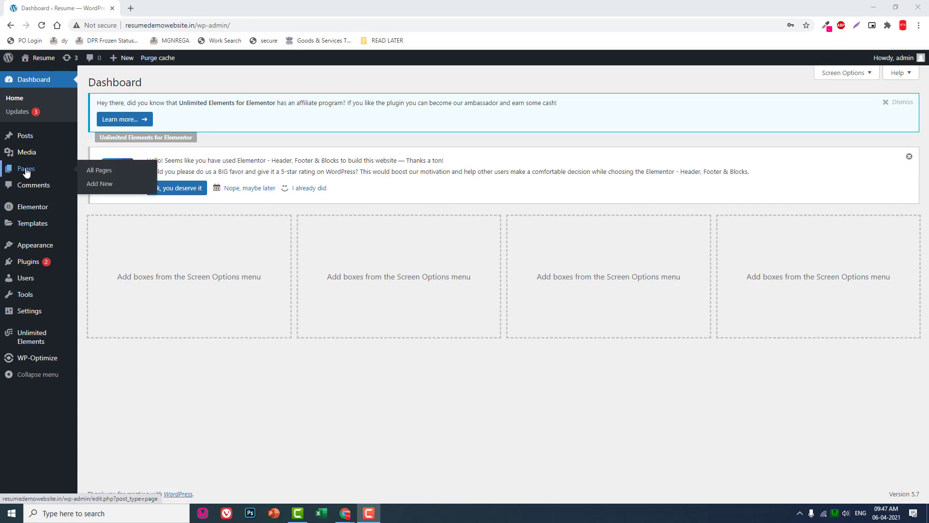
mouse_move(26, 135)
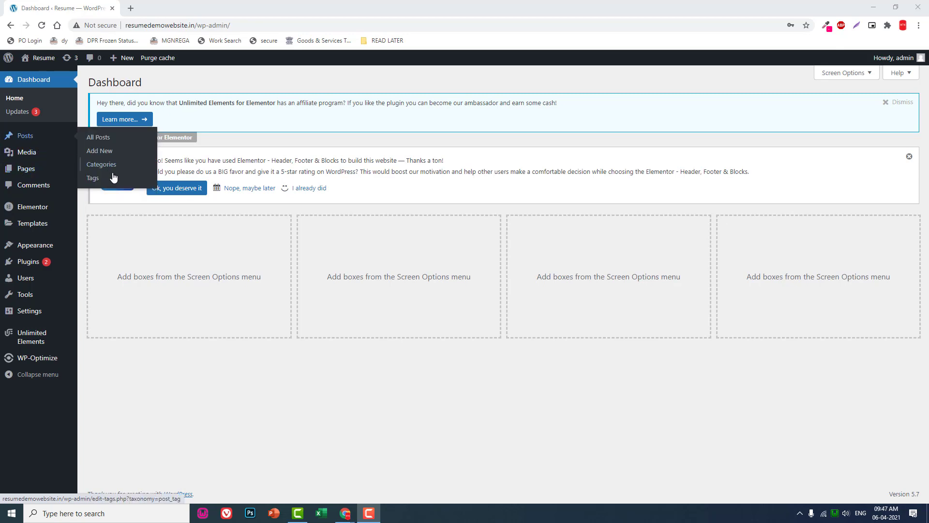
Start a new post via Posts > Add New in the admin sidebar.
click(100, 150)
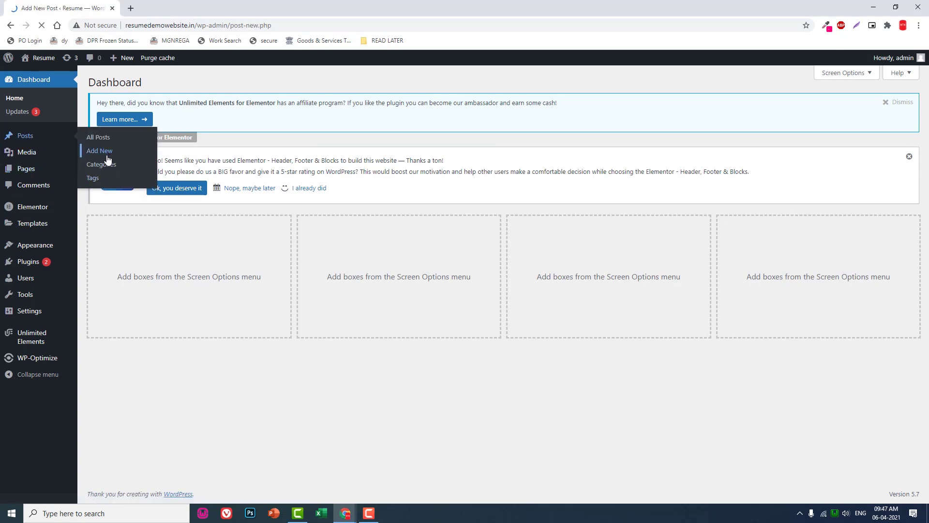
click(98, 150)
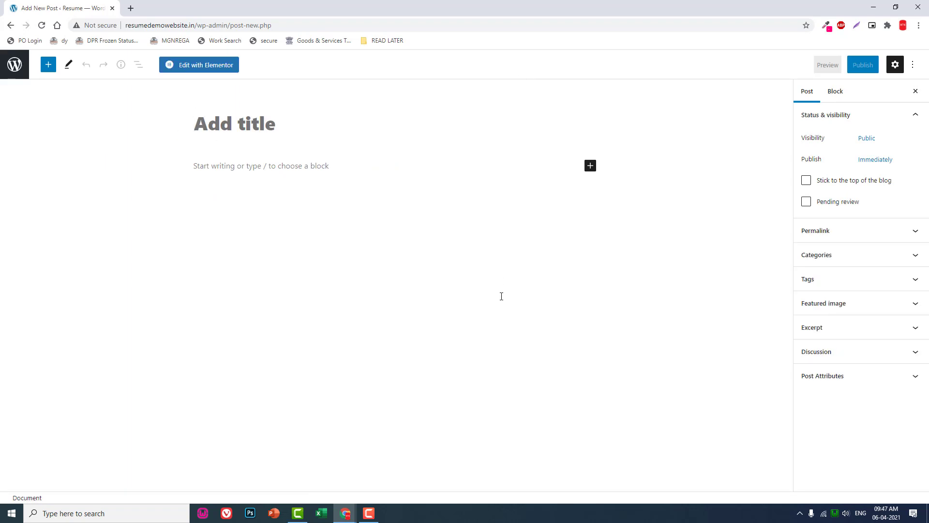
mouse_move(509, 300)
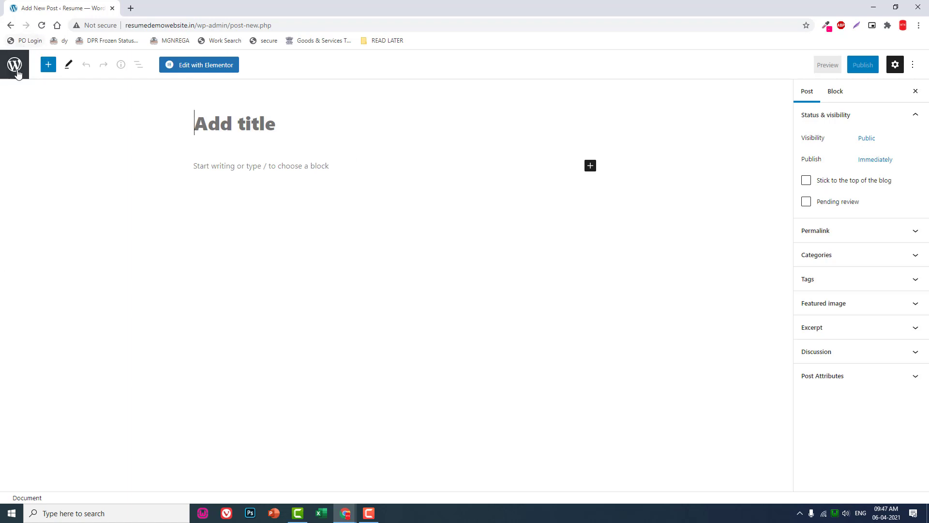
mouse_move(19, 119)
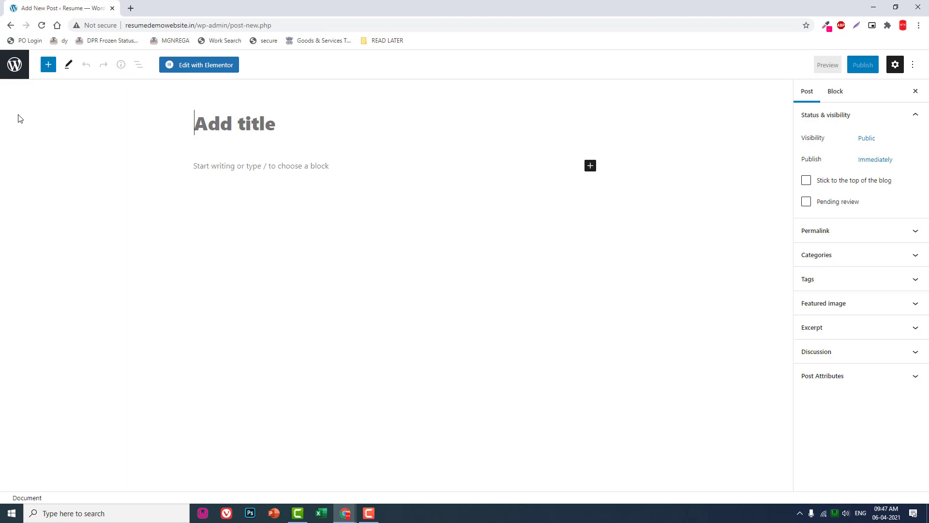
mouse_move(455, 154)
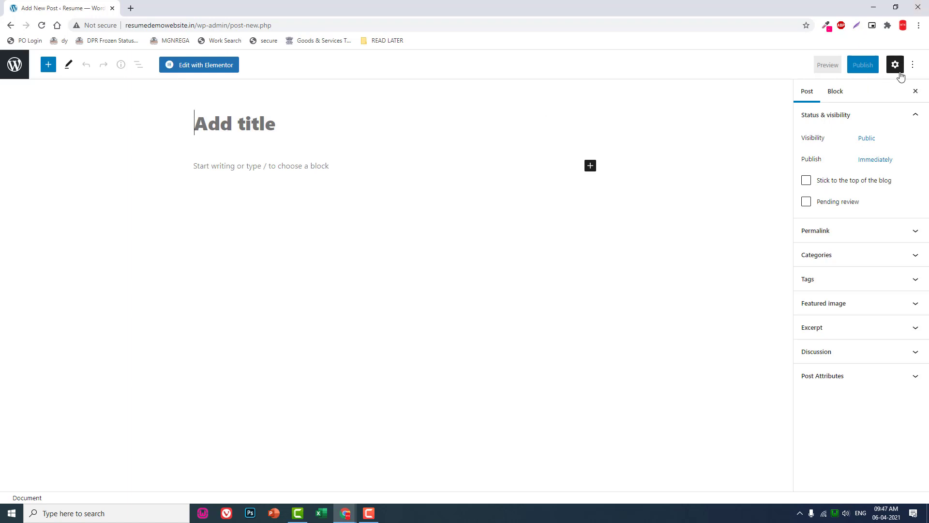
Uncheck Fullscreen mode in the editor Options menu and confirm it stays off.
click(914, 65)
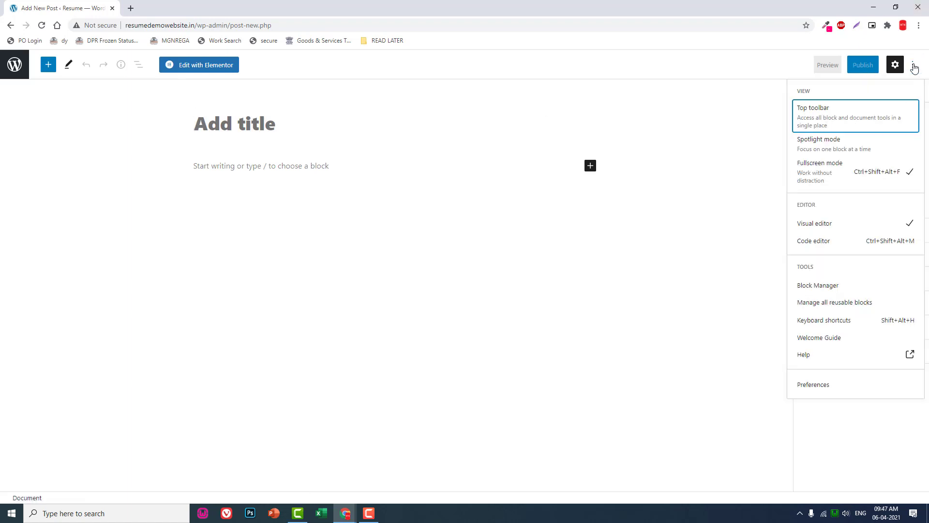
mouse_move(877, 171)
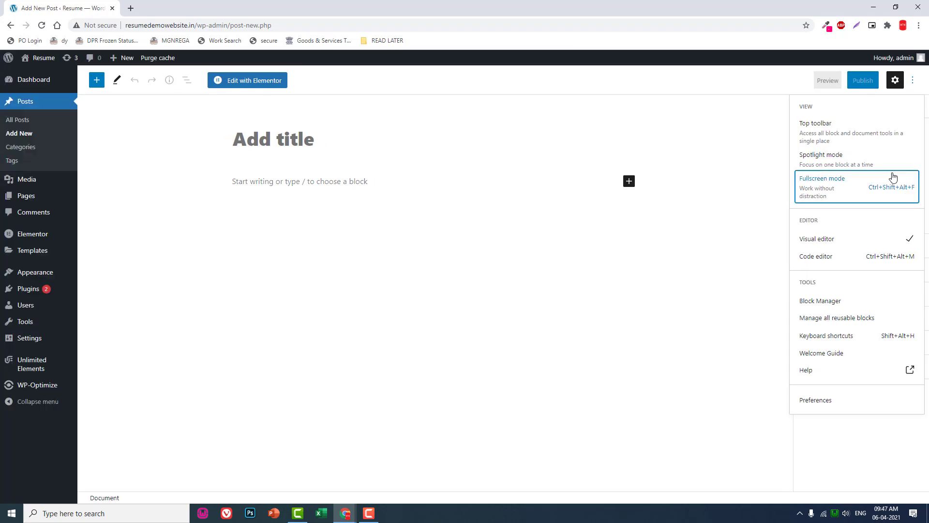
mouse_move(723, 209)
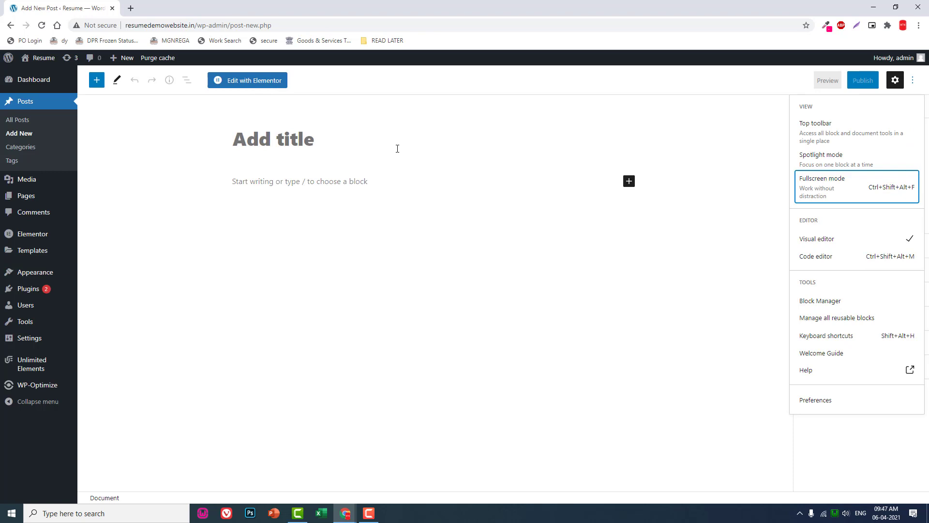
mouse_move(350, 105)
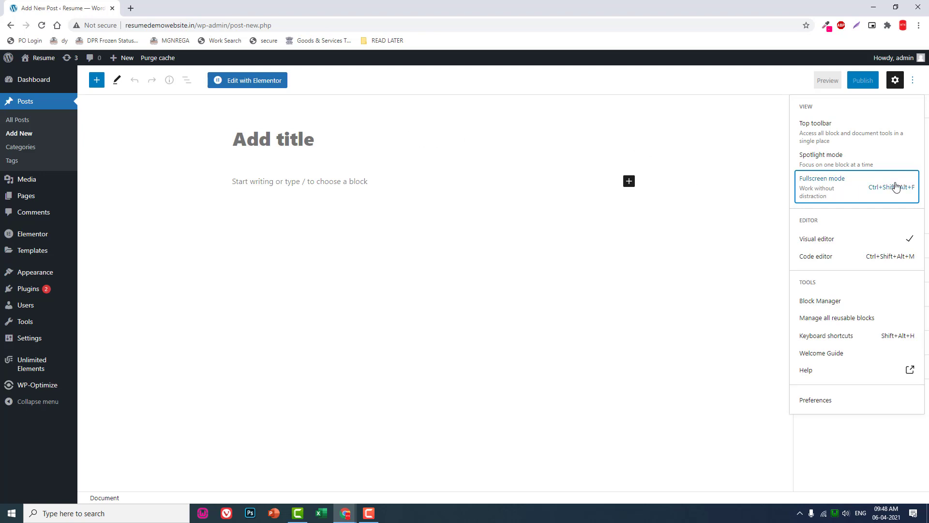
mouse_move(846, 192)
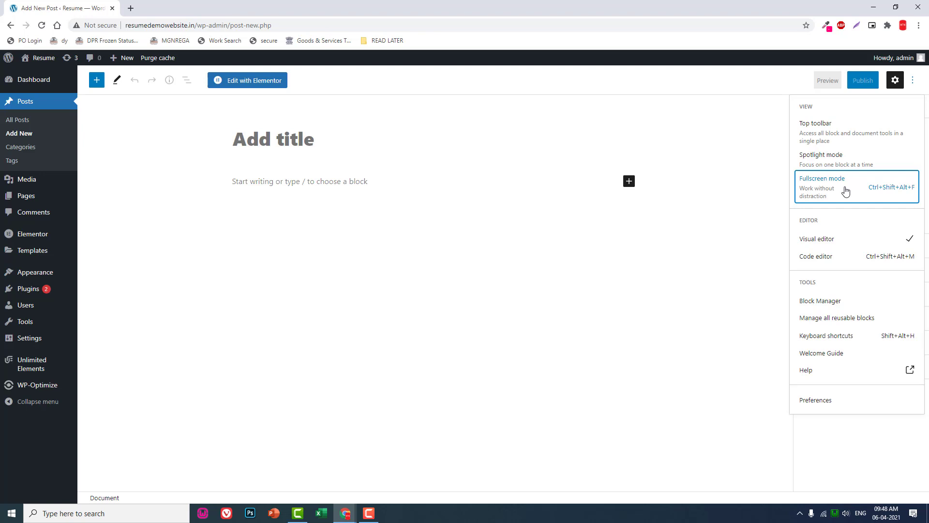
click(895, 80)
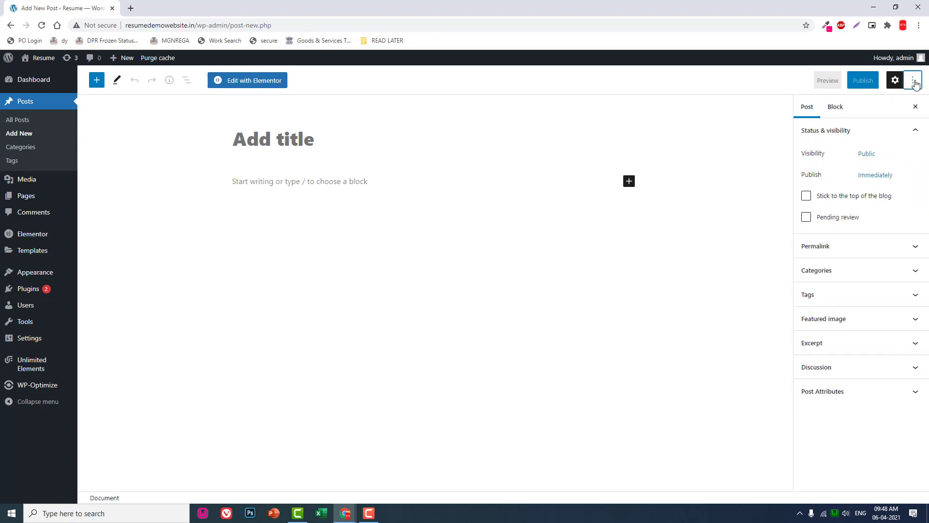
click(913, 80)
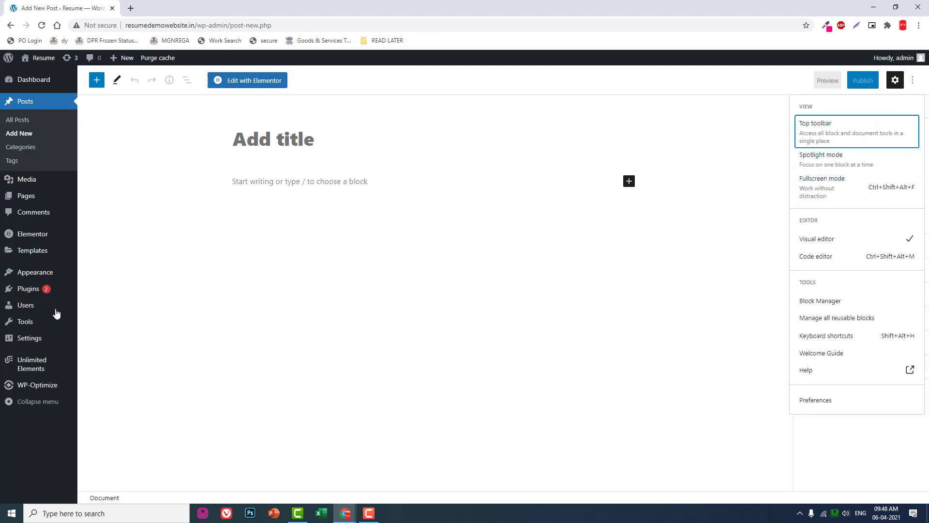
mouse_move(90, 213)
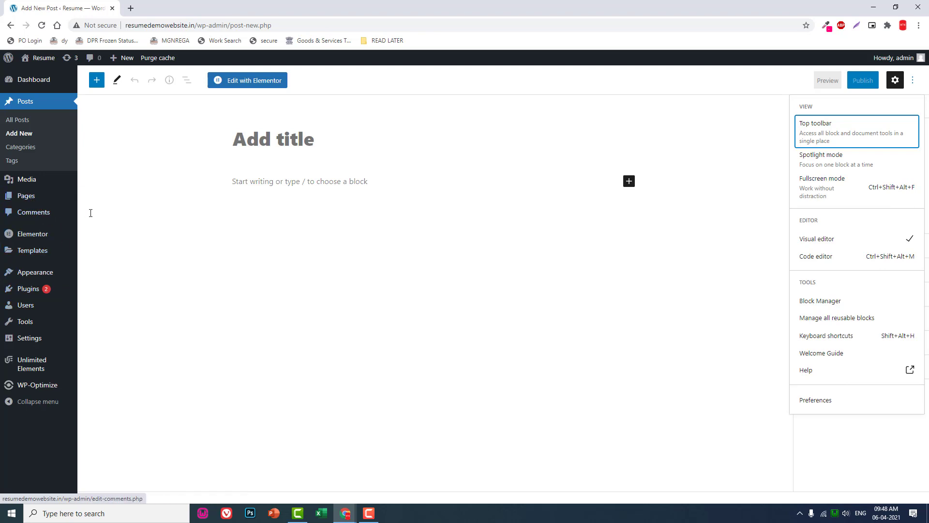
click(98, 212)
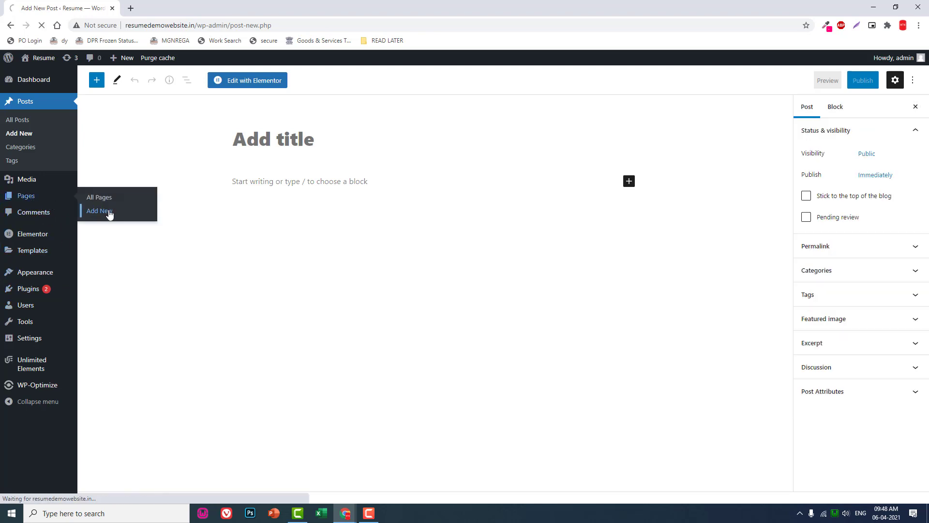
Create a new page via Pages > Add New and place the cursor in its title.
click(98, 211)
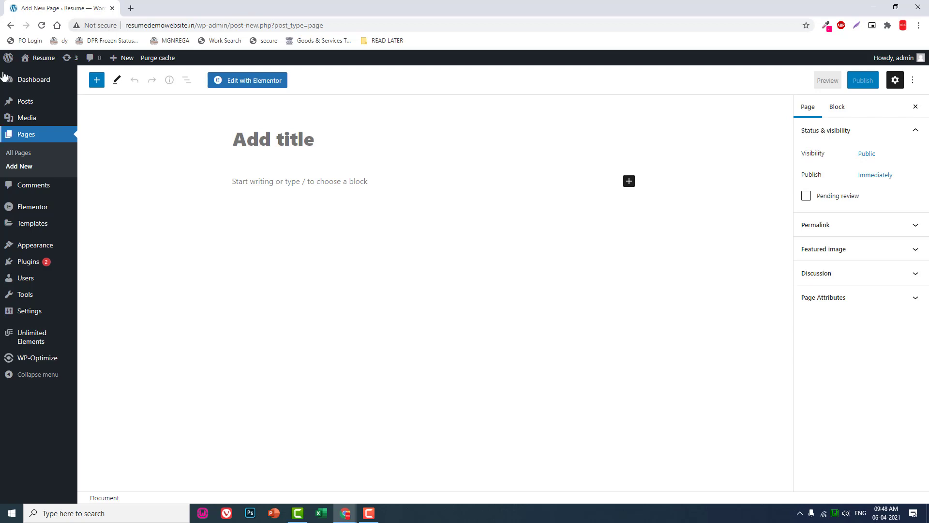
mouse_move(35, 64)
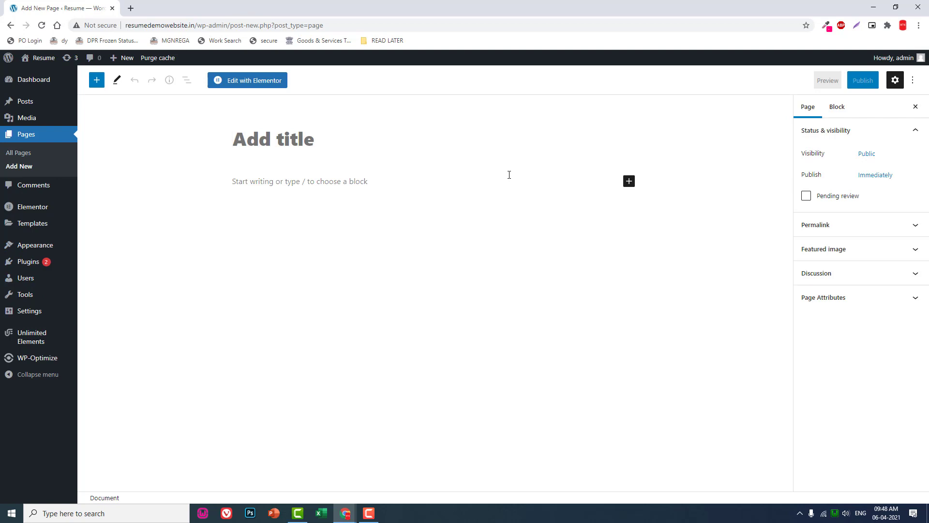
click(273, 139)
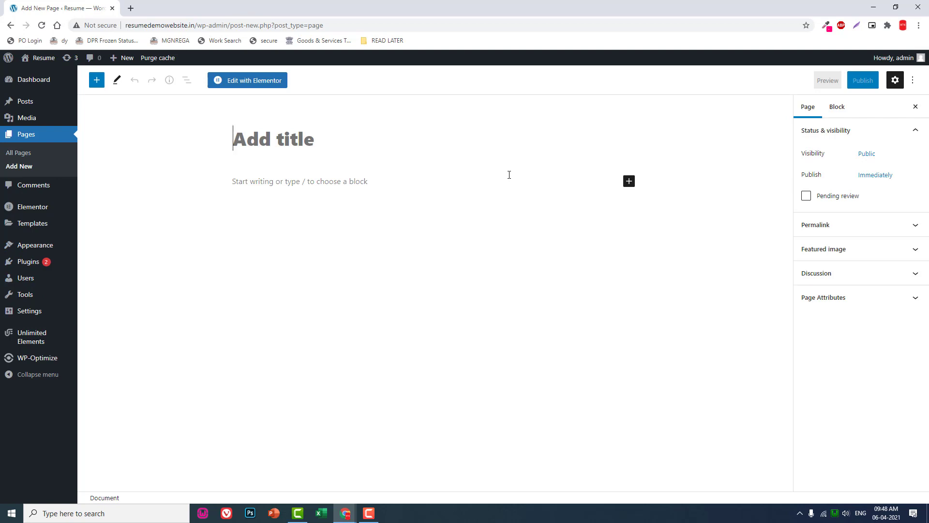